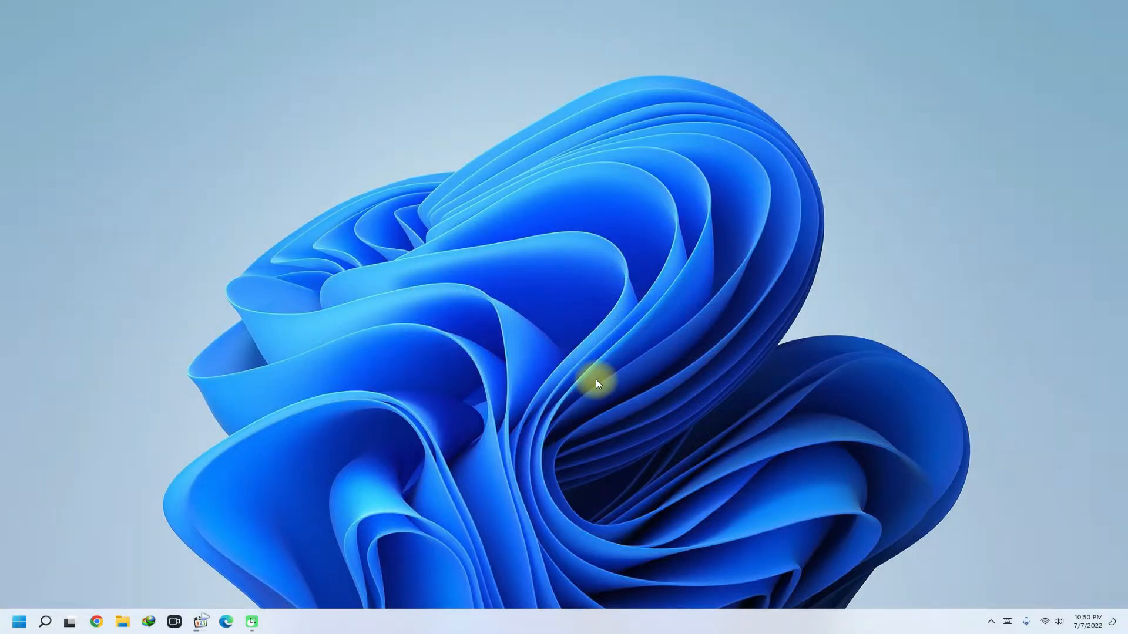
mouse_move(272, 600)
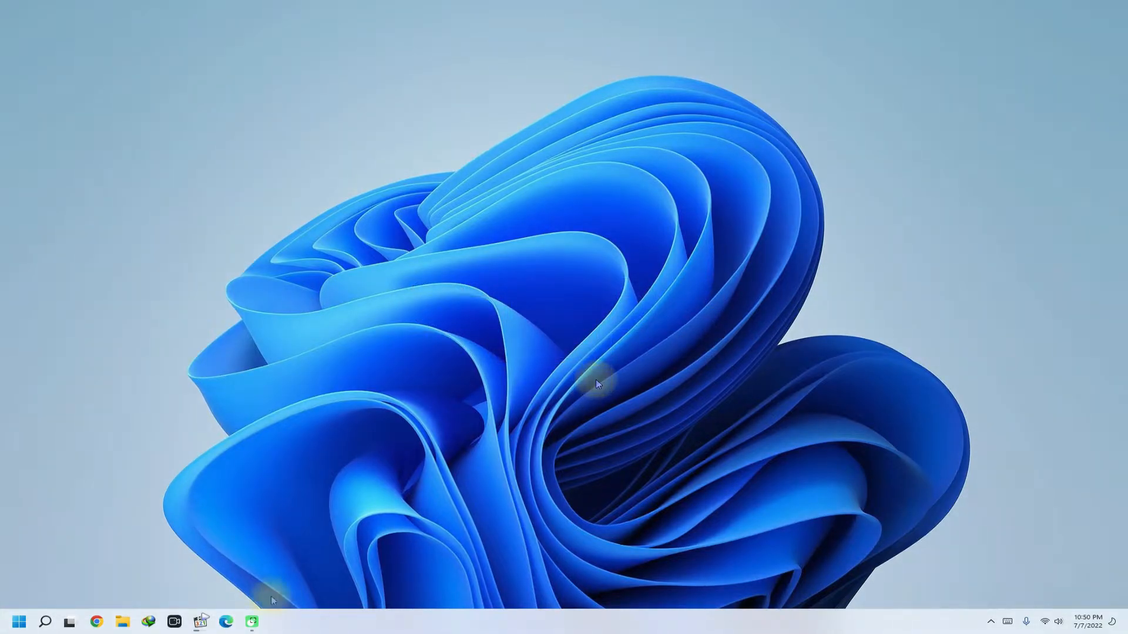
Launch Edge and show its About page, confirming version 103.0.1264.44
left_click(225, 621)
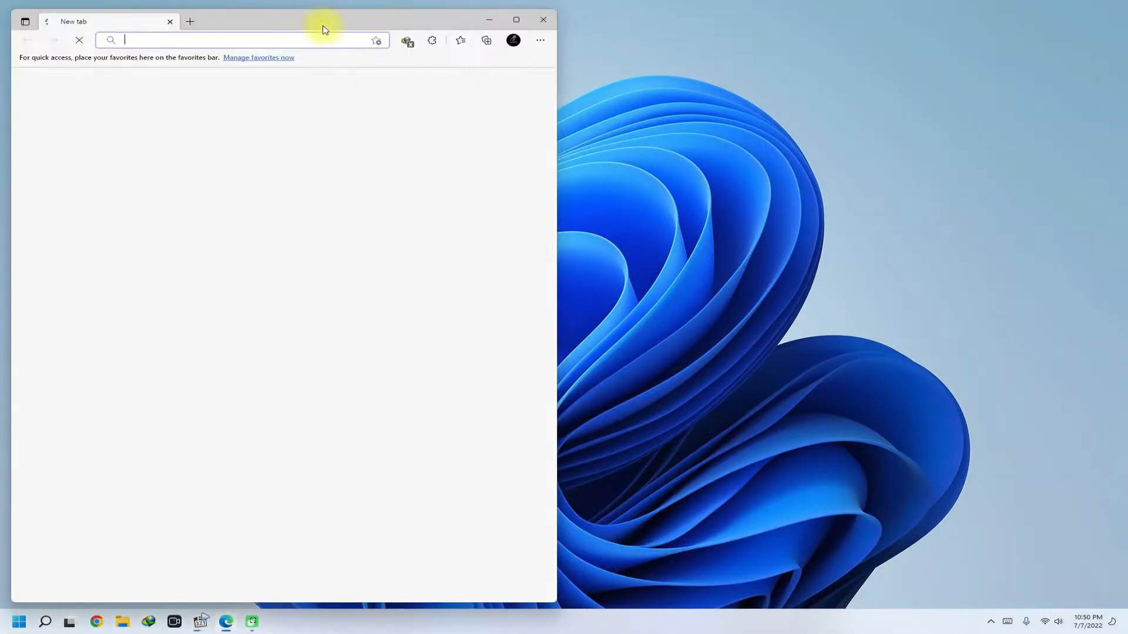
left_click(539, 40)
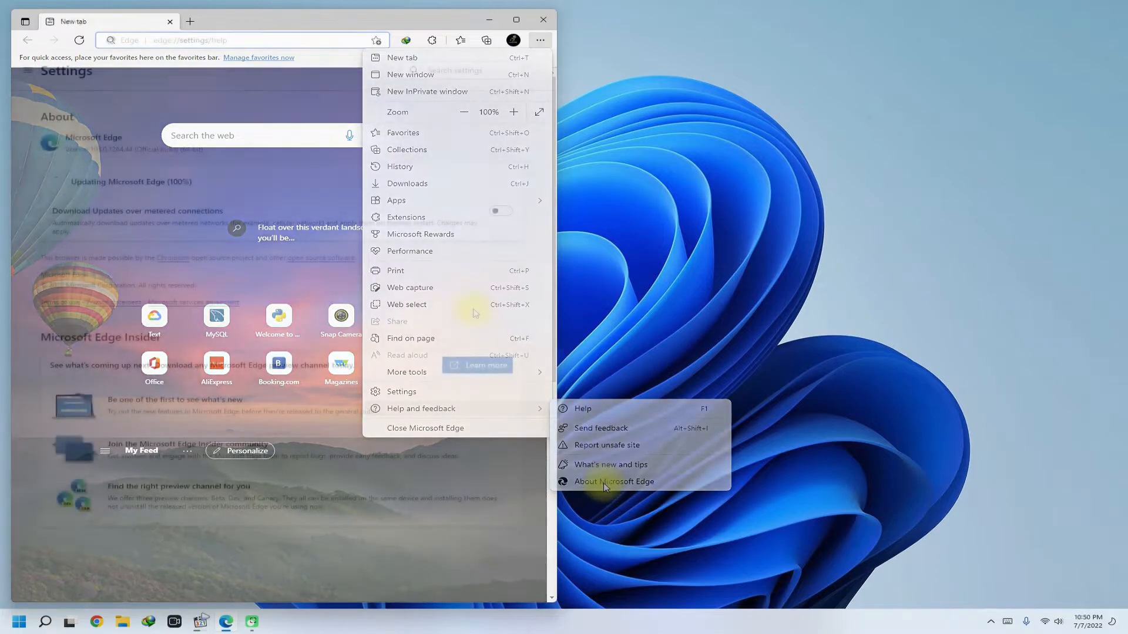
left_click(613, 481)
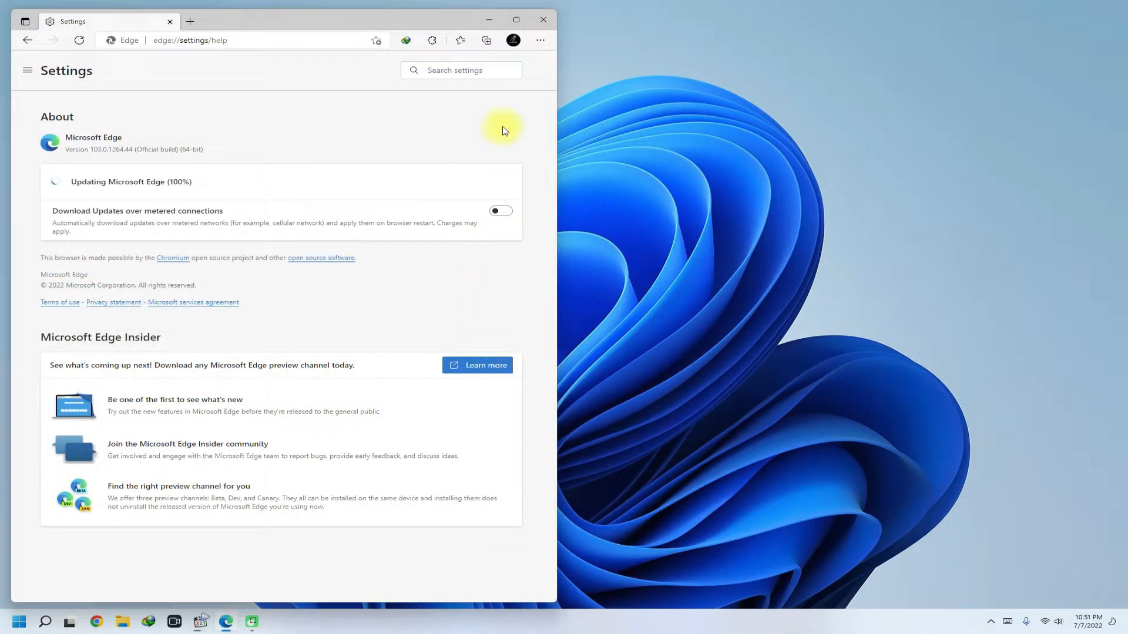
mouse_move(542, 19)
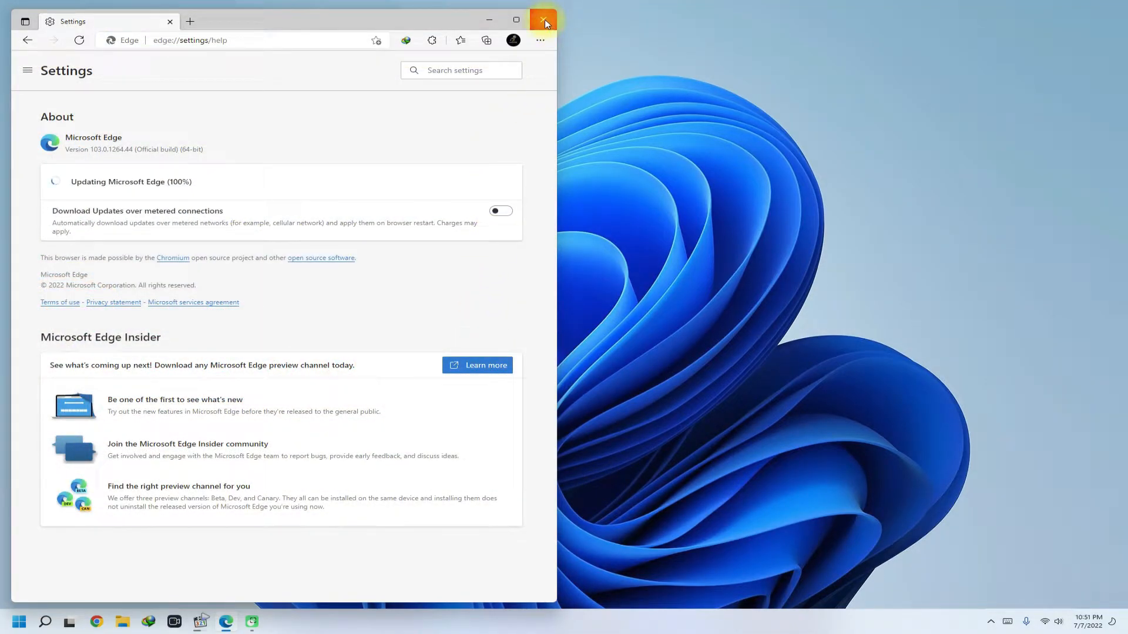
mouse_move(542, 21)
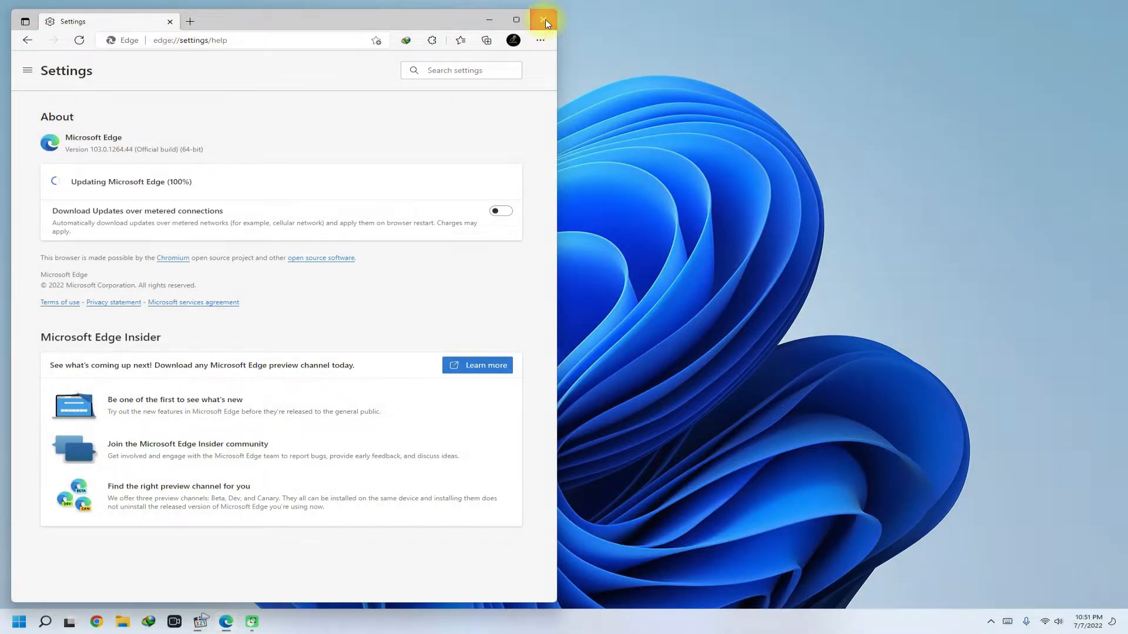
Close Edge and browse File Explorer into Program Files (x86)\Microsoft
left_click(542, 20)
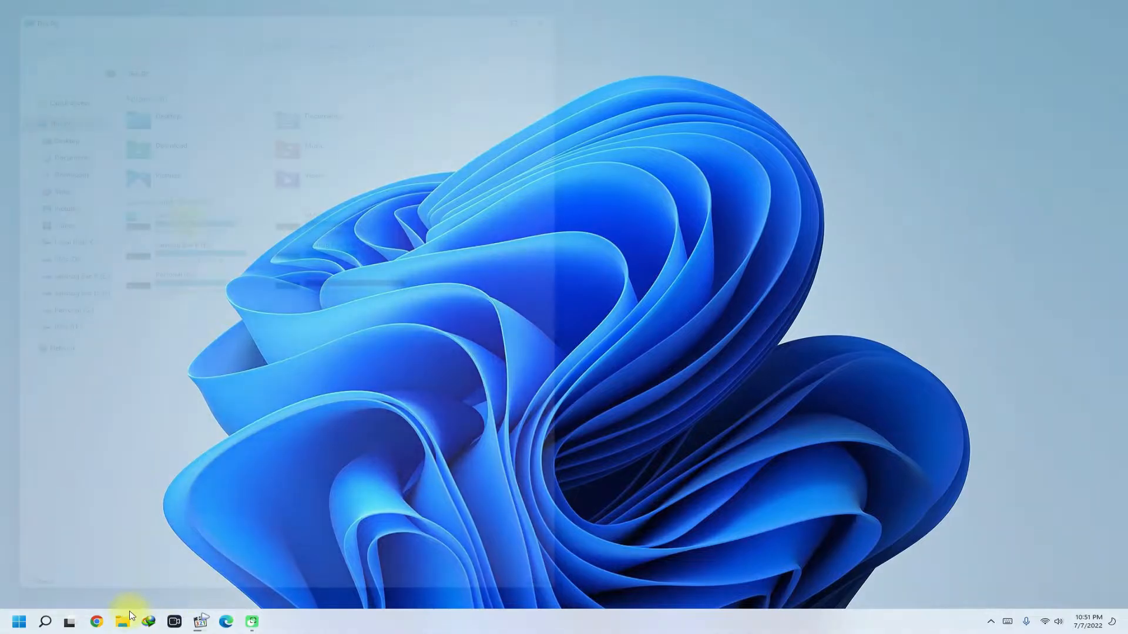
left_click(122, 621)
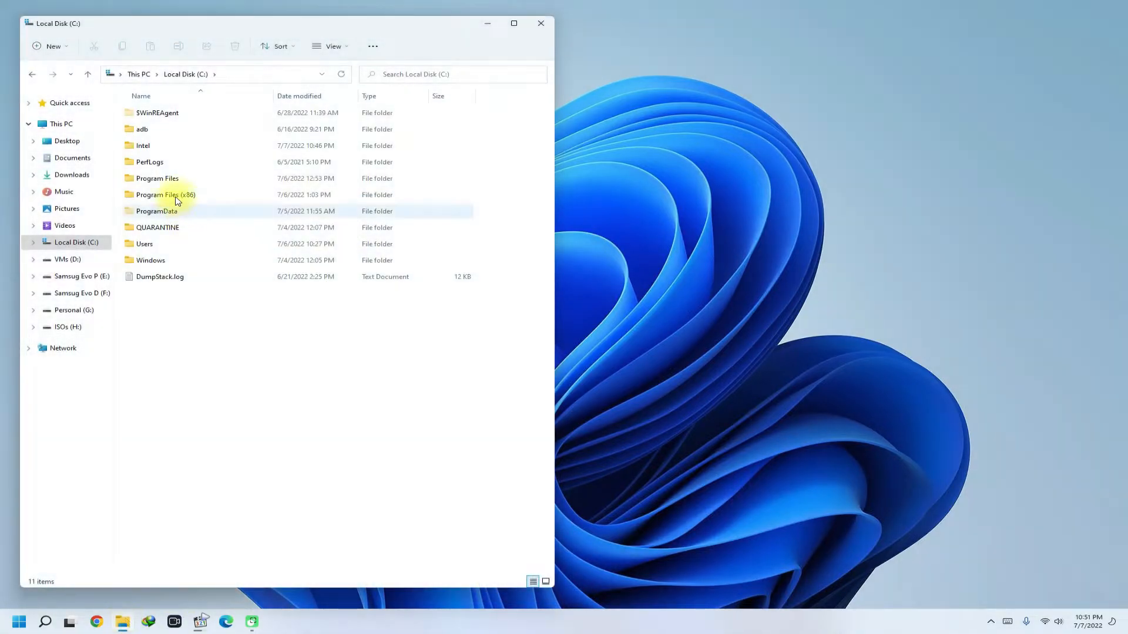
double_click(157, 194)
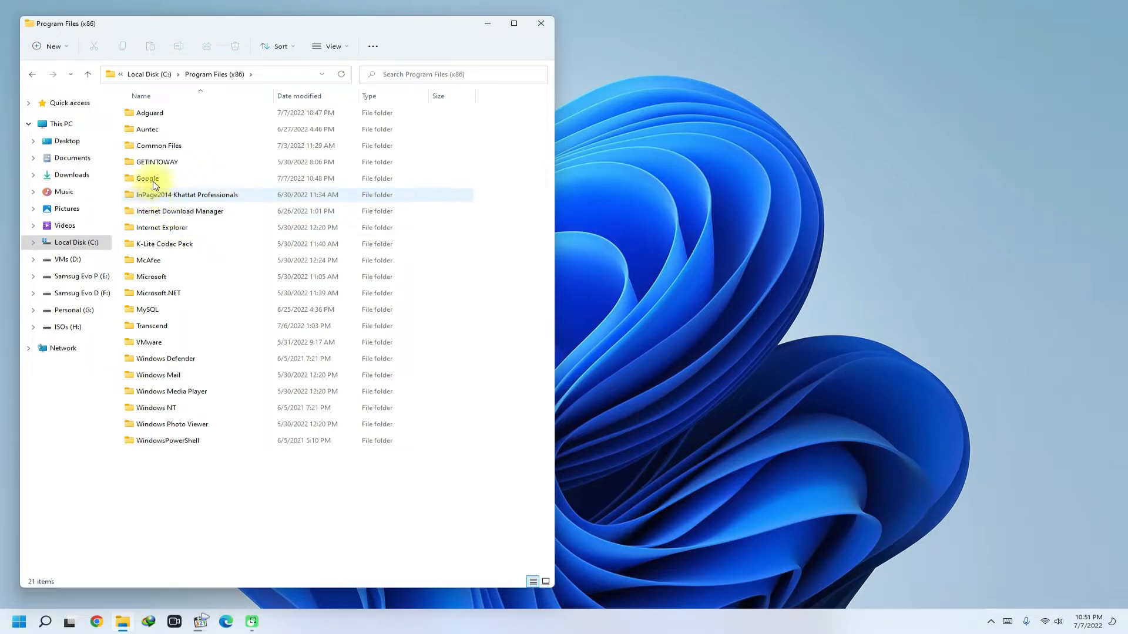
left_click(151, 277)
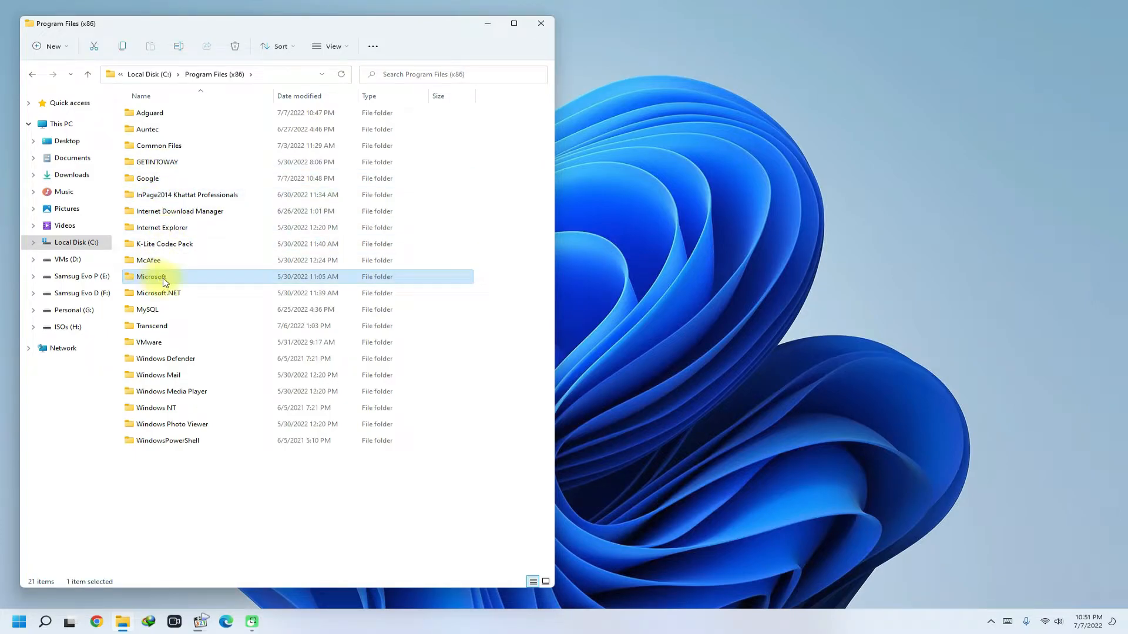
double_click(151, 276)
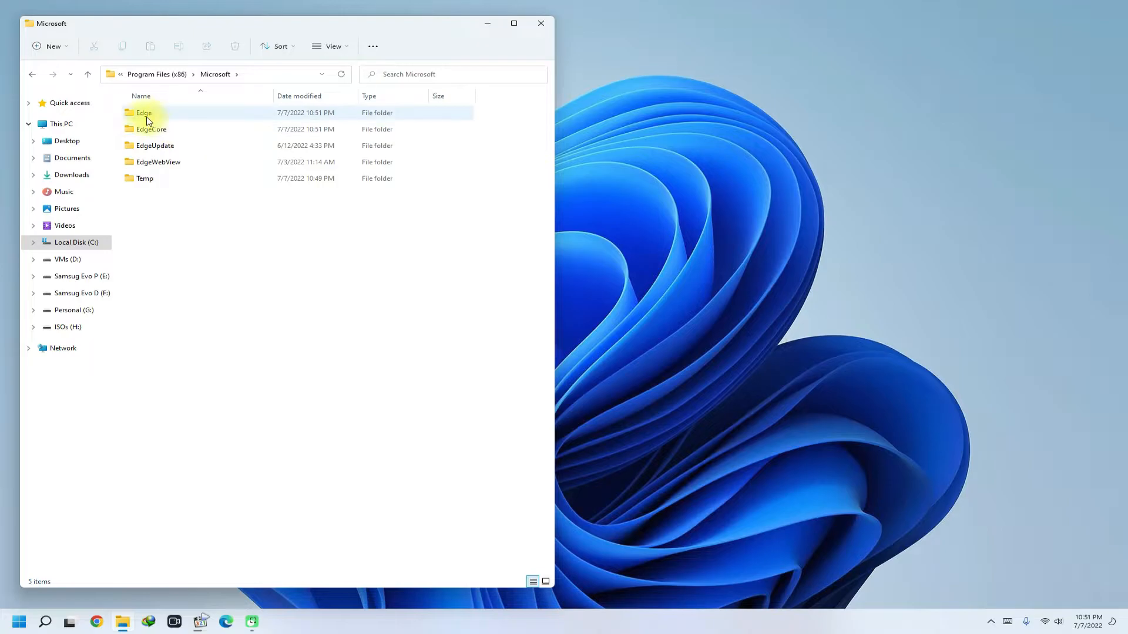
Open Edge\Application\103.0.1264.49\Installer, the folder containing setup.exe
left_click(143, 113)
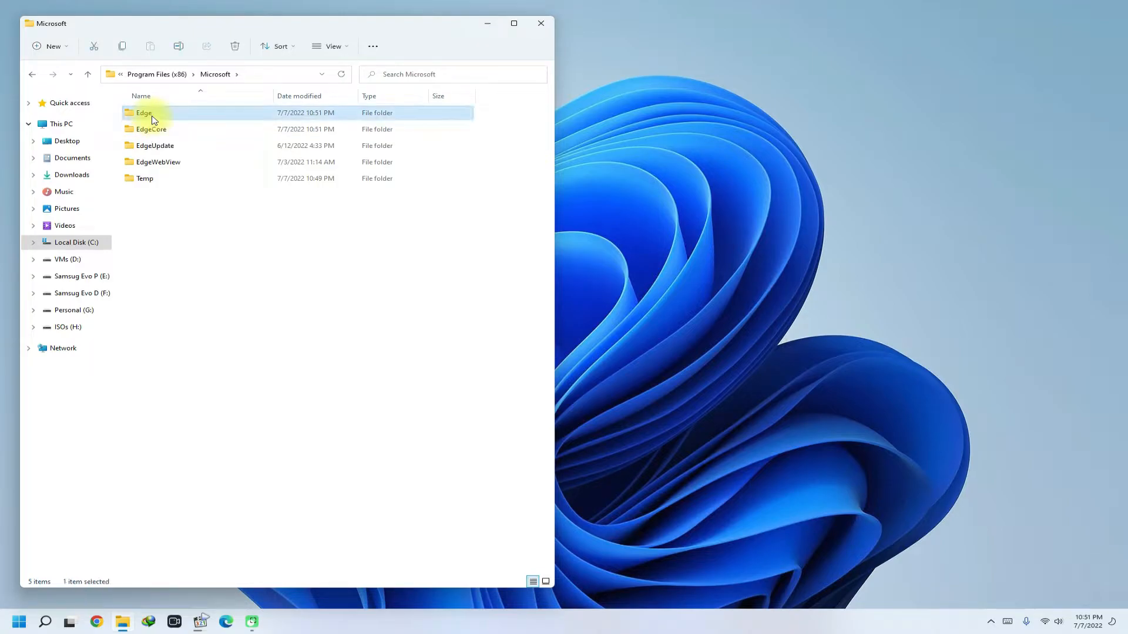
double_click(142, 113)
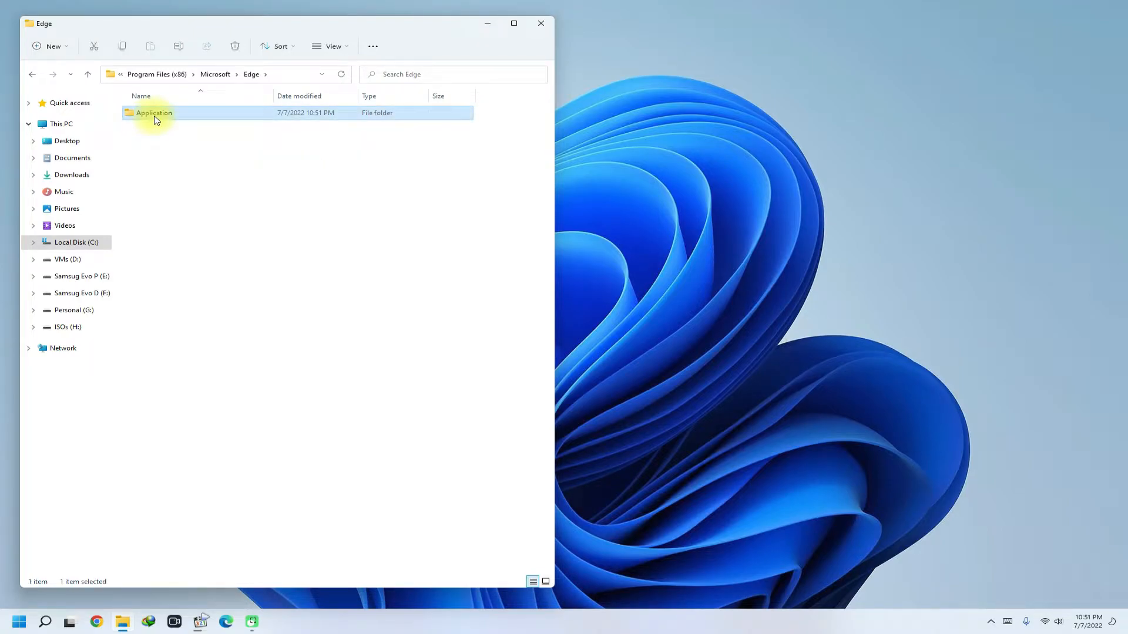
double_click(154, 112)
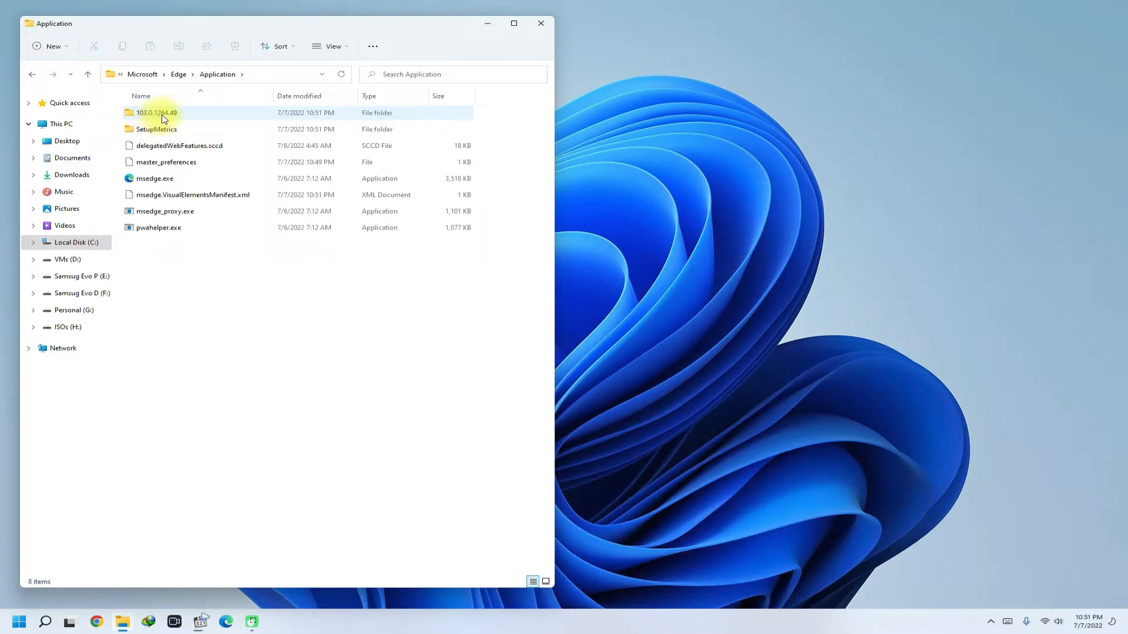
double_click(155, 112)
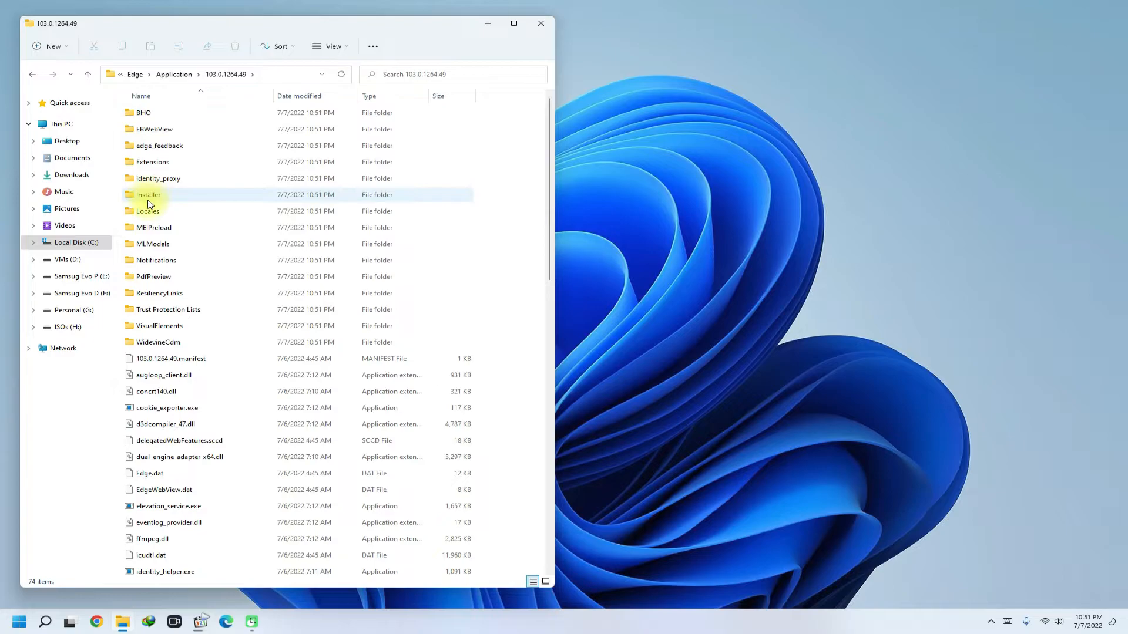
double_click(147, 194)
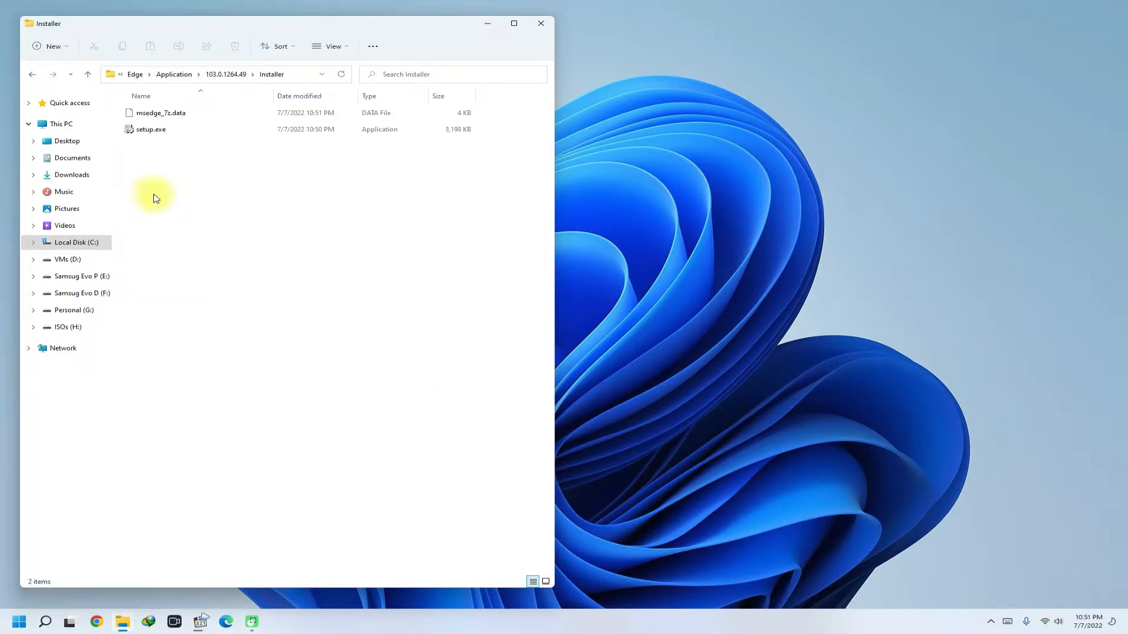
Replace the Installer folder's address-bar path with 'powershell' to open PowerShell there
left_click(216, 73)
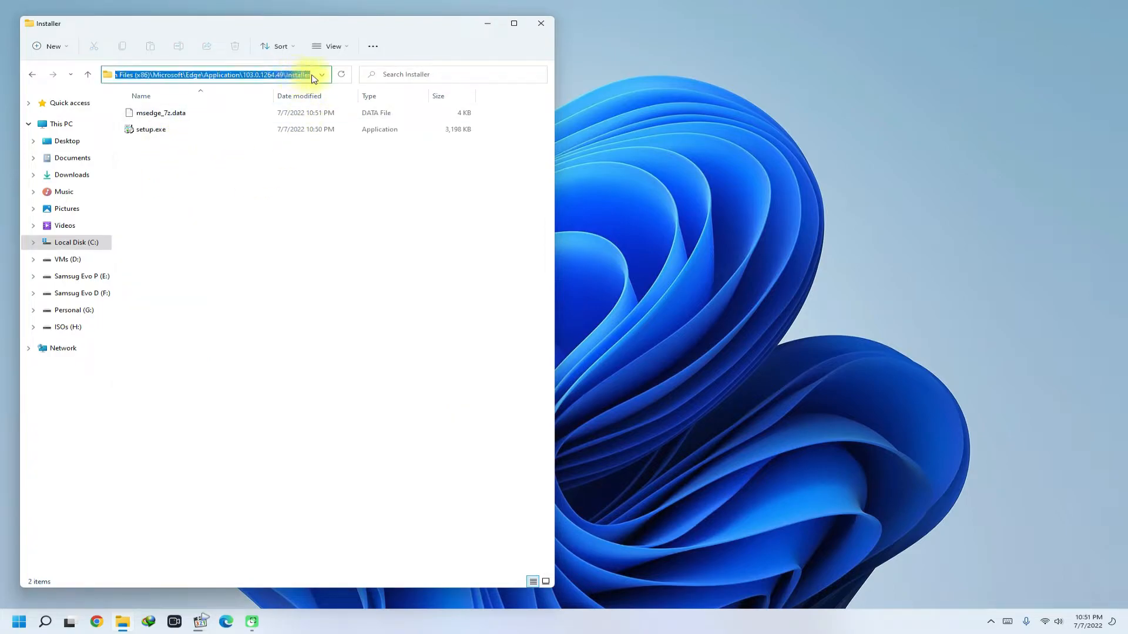
left_click(302, 74)
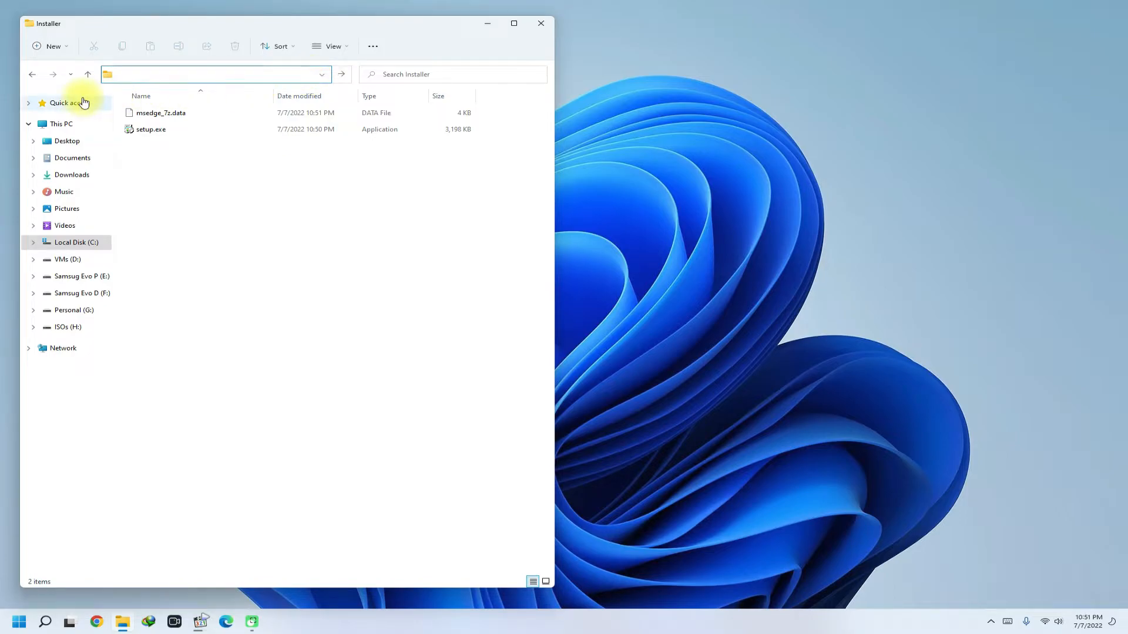
type("power")
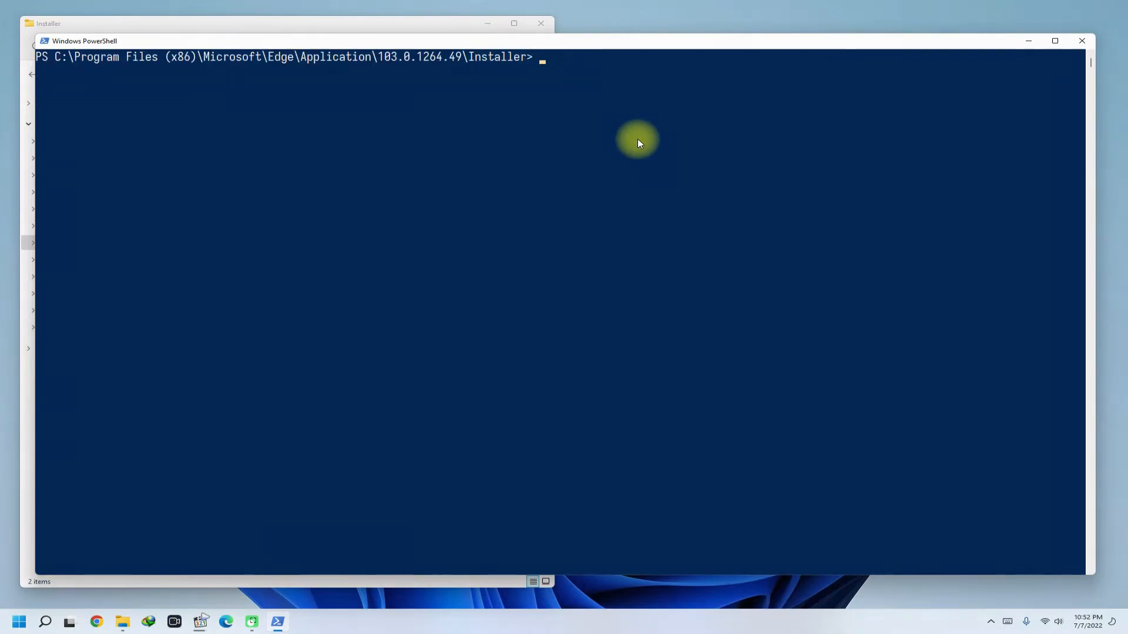
Run ./setup.exe --uninstall --system-level --verbose-logging --force-uninstall to remove Edge
type("./setup.exe")
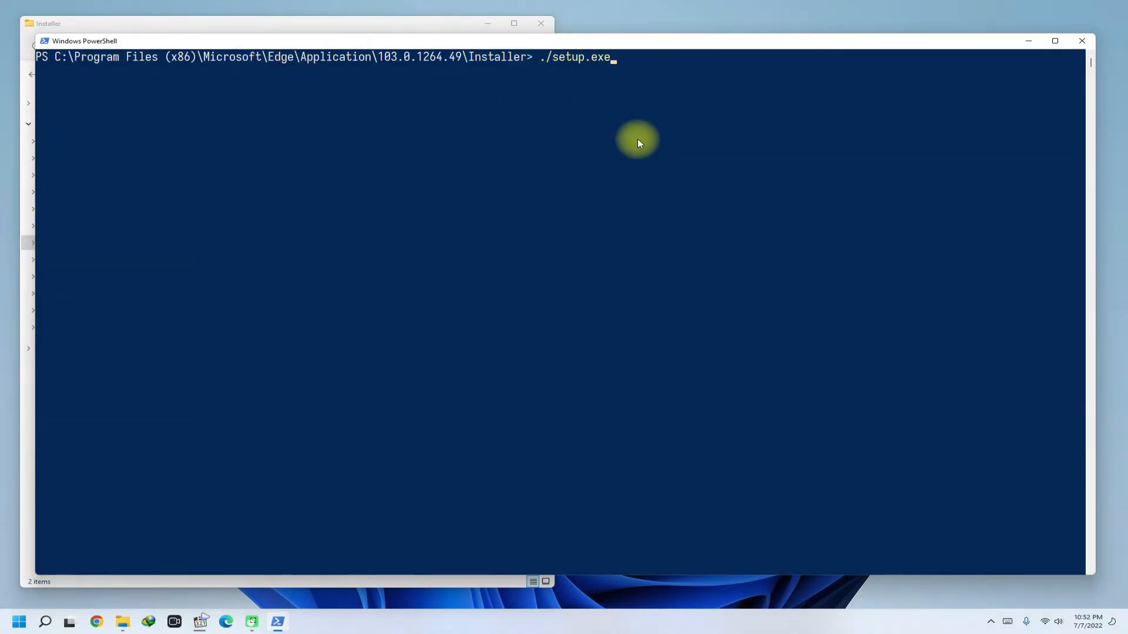
type("--uninstall")
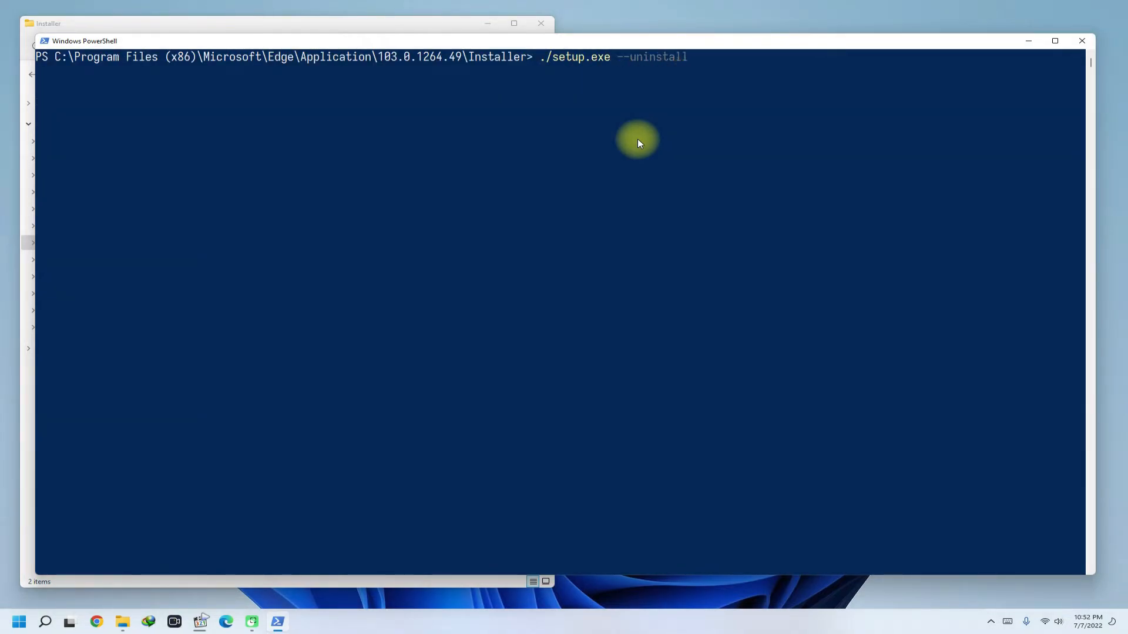
type("--system-leve")
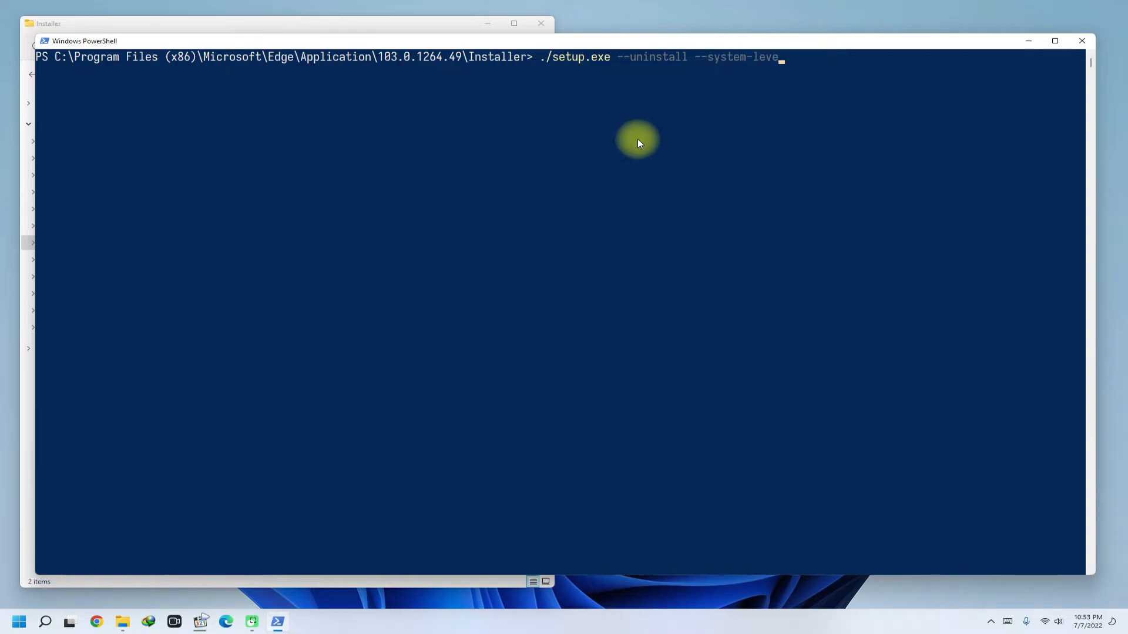
type("--verbose-logging --force-uninstall")
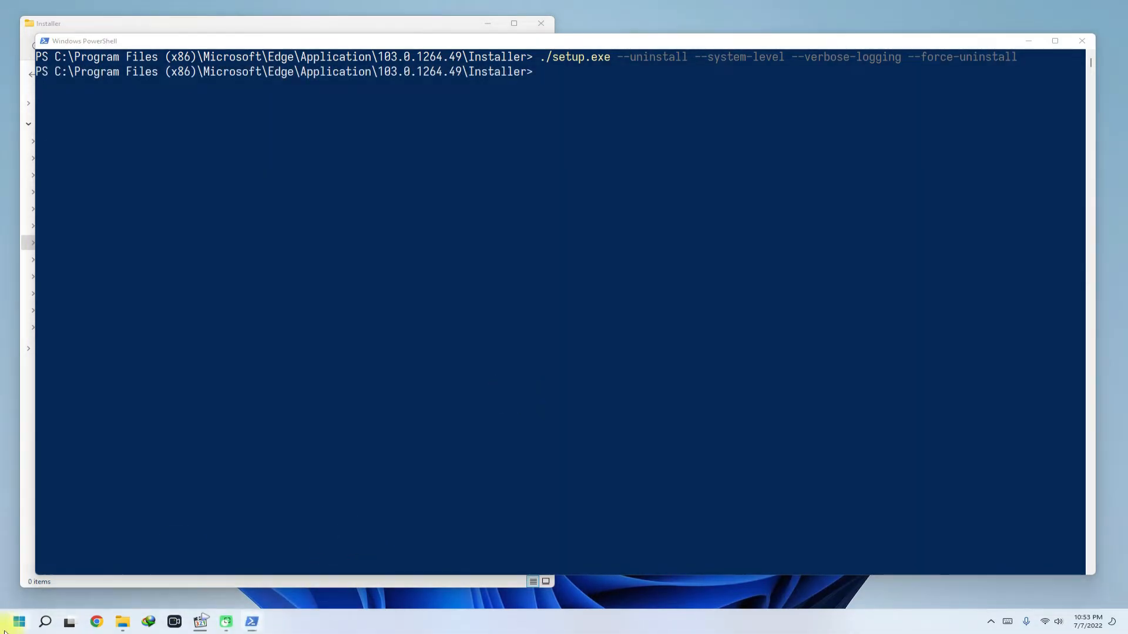
Check the Start menu app list and search 'edge' to confirm Edge is gone
left_click(17, 621)
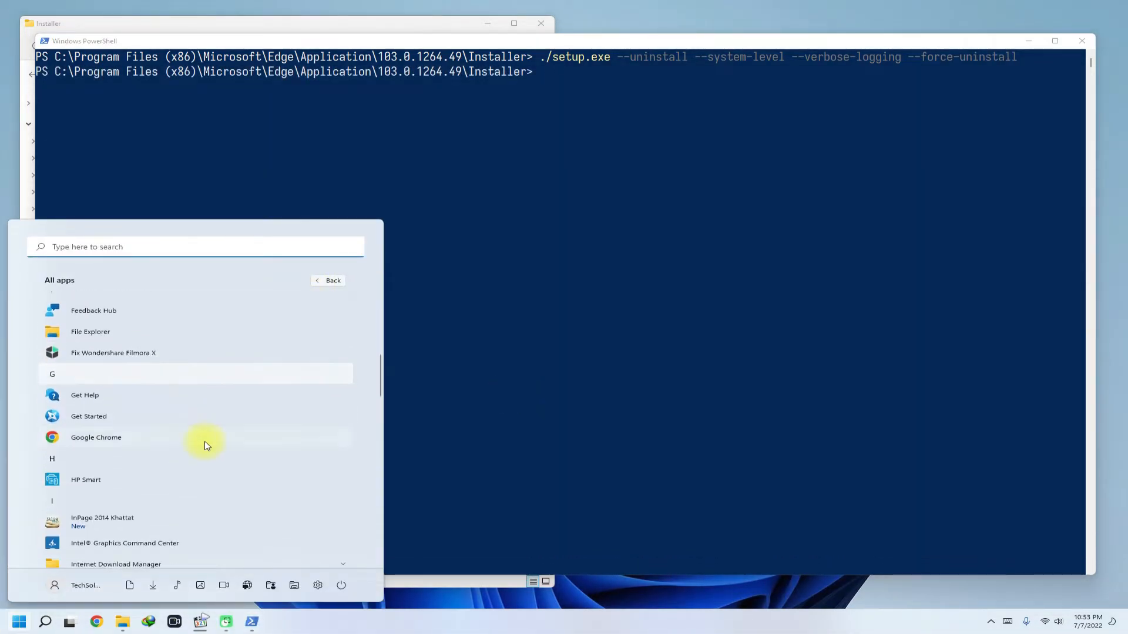
mouse_move(183, 398)
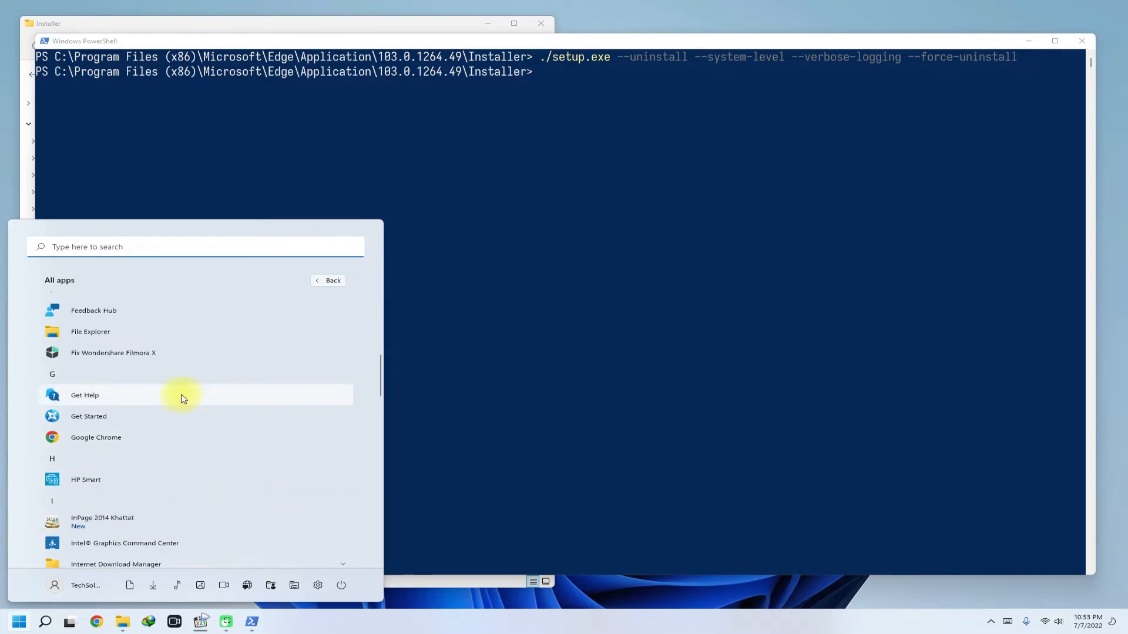
left_click(44, 621)
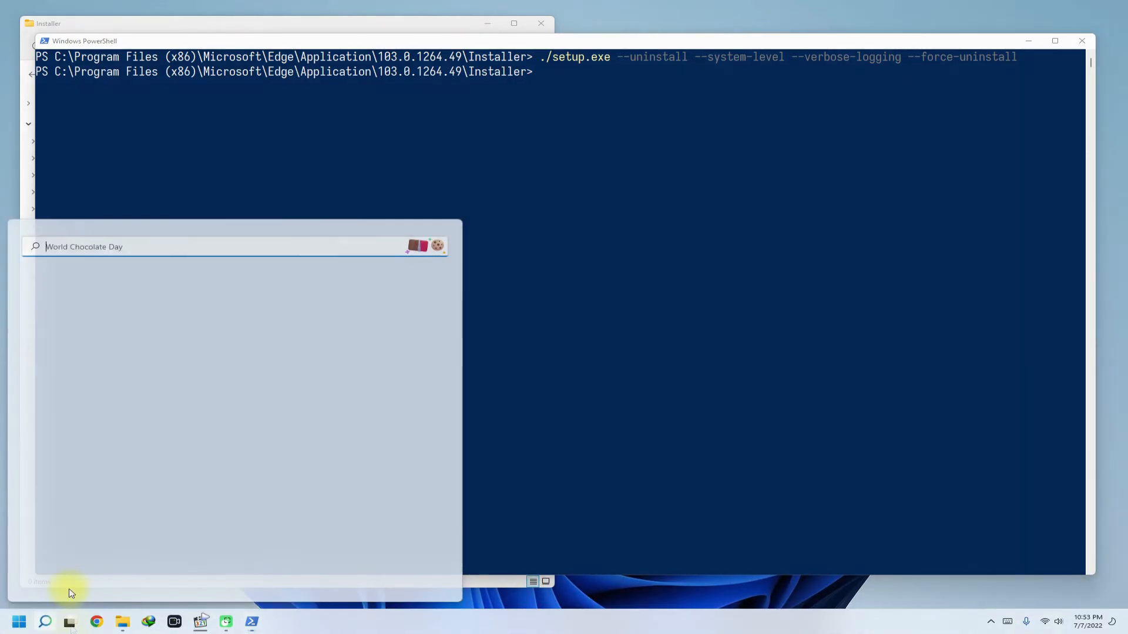
type("edge")
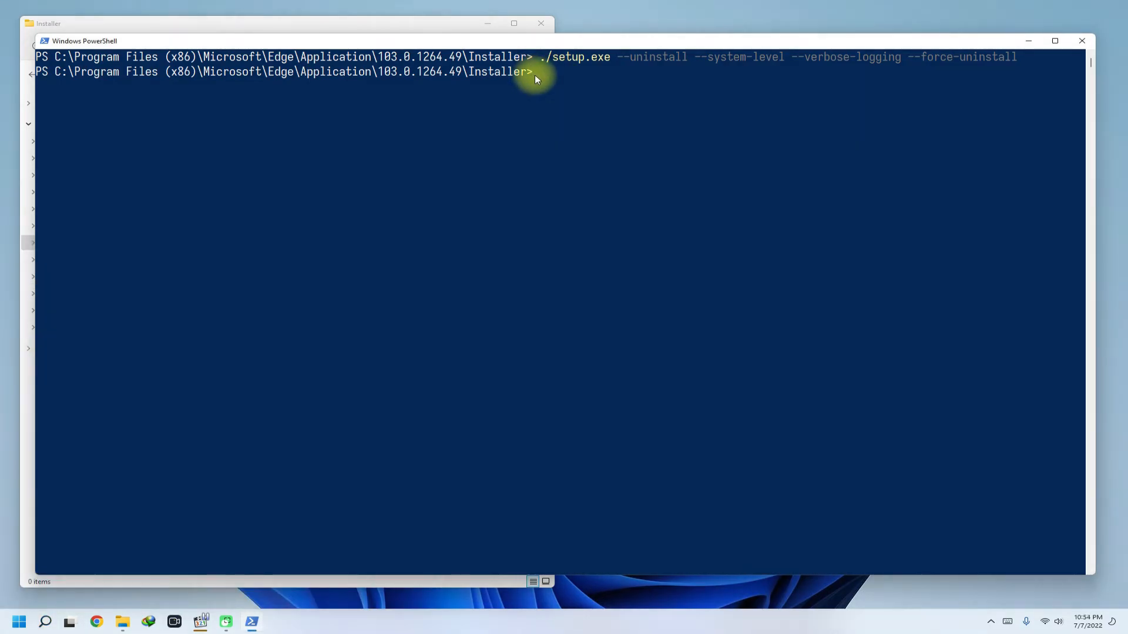
type("ex")
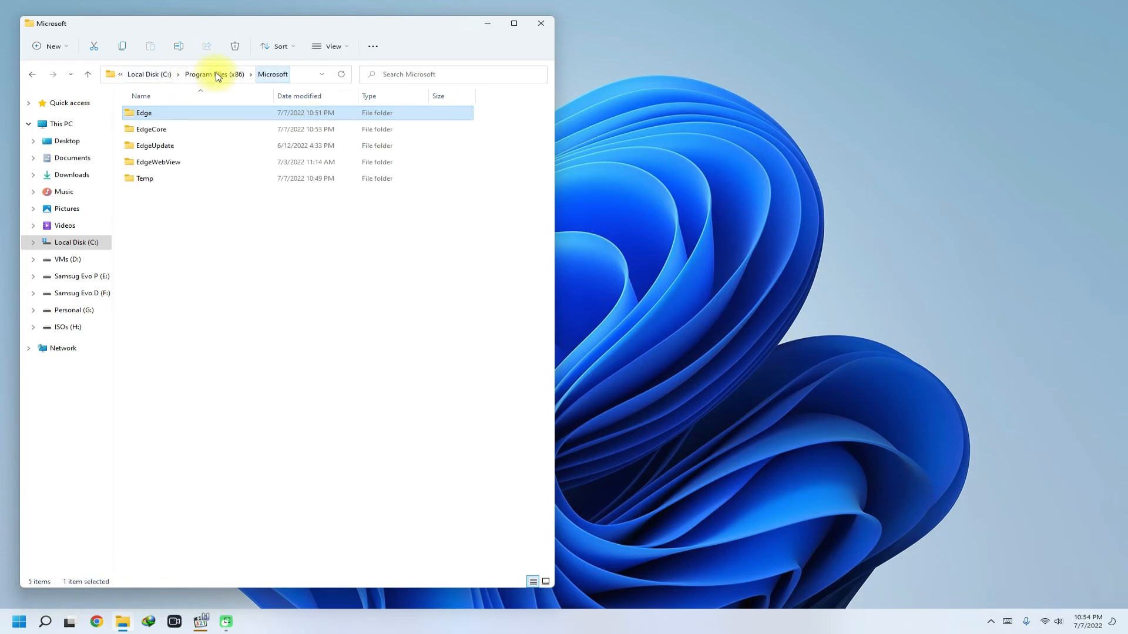
Go back up to Program Files (x86) via the address-bar breadcrumb
left_click(208, 74)
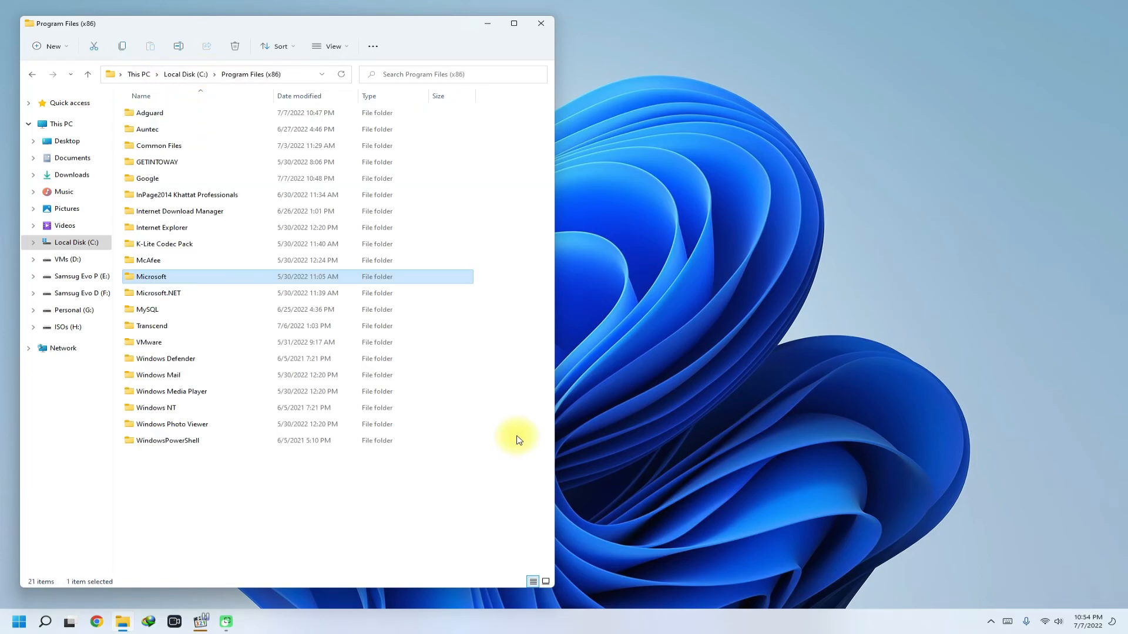